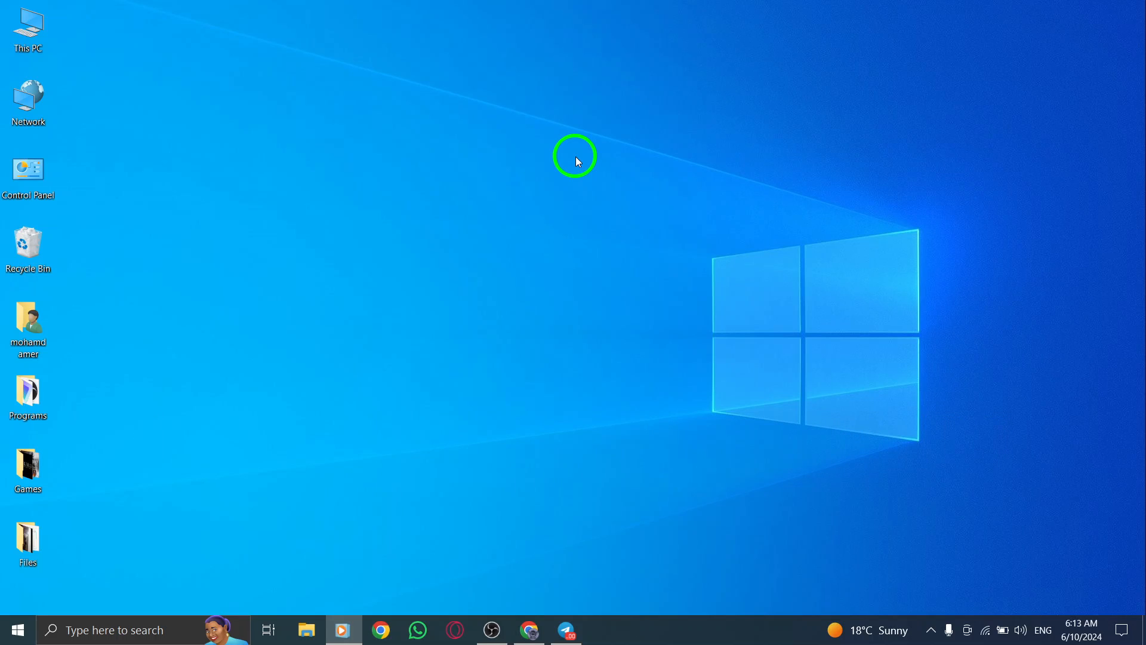
{"action": "mouse_move", "coordinate": [586, 261]}
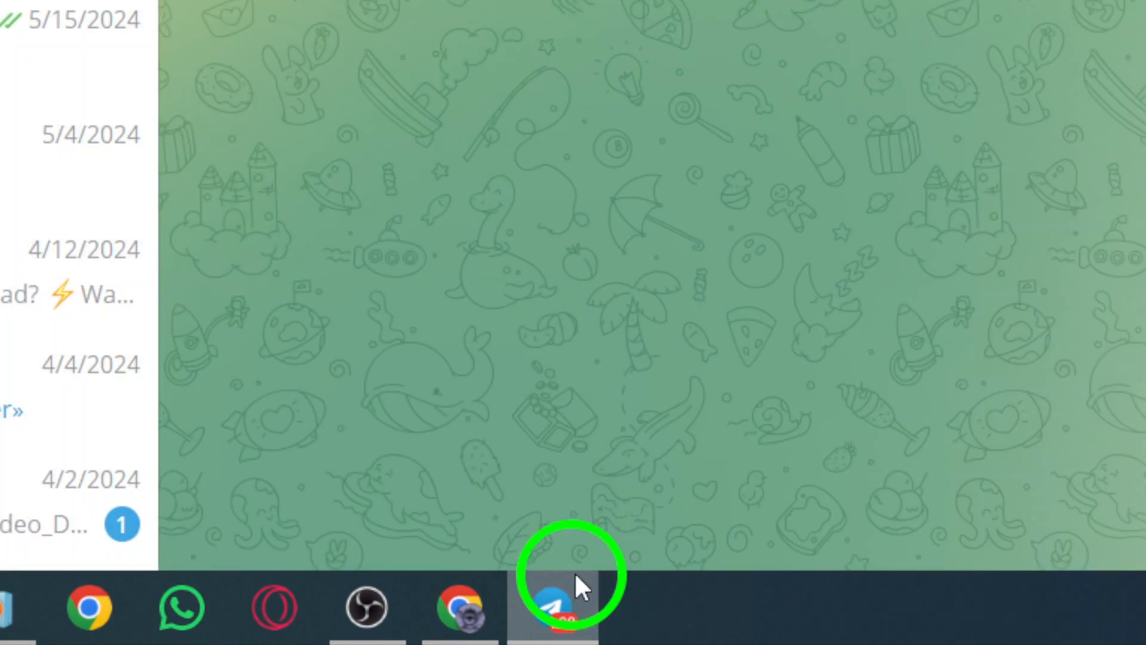
Step: Bring Telegram to the front and open the chat whose last message is a voice message
{"action": "left_click", "coordinate": [570, 606]}
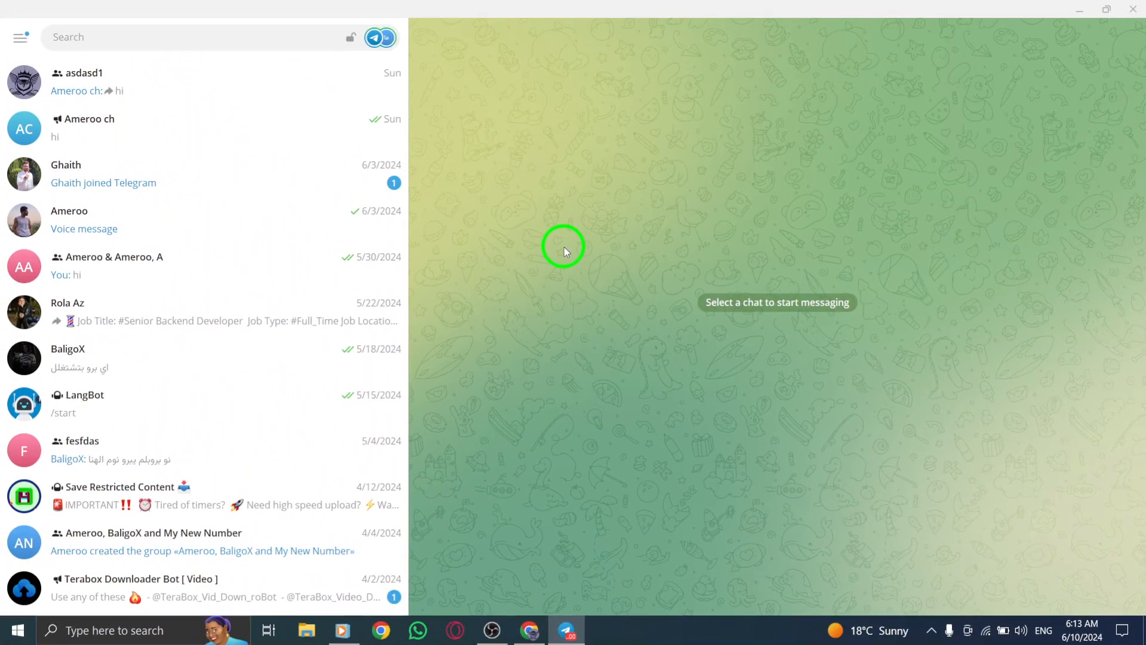
{"action": "mouse_move", "coordinate": [535, 243]}
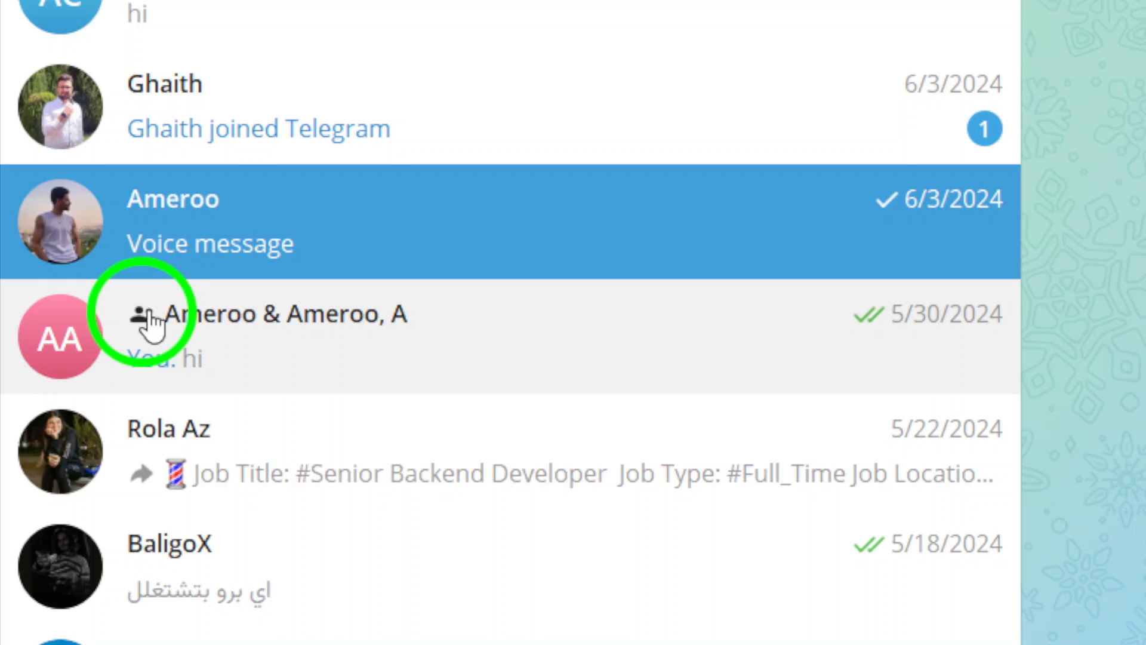
{"action": "left_click", "coordinate": [285, 313]}
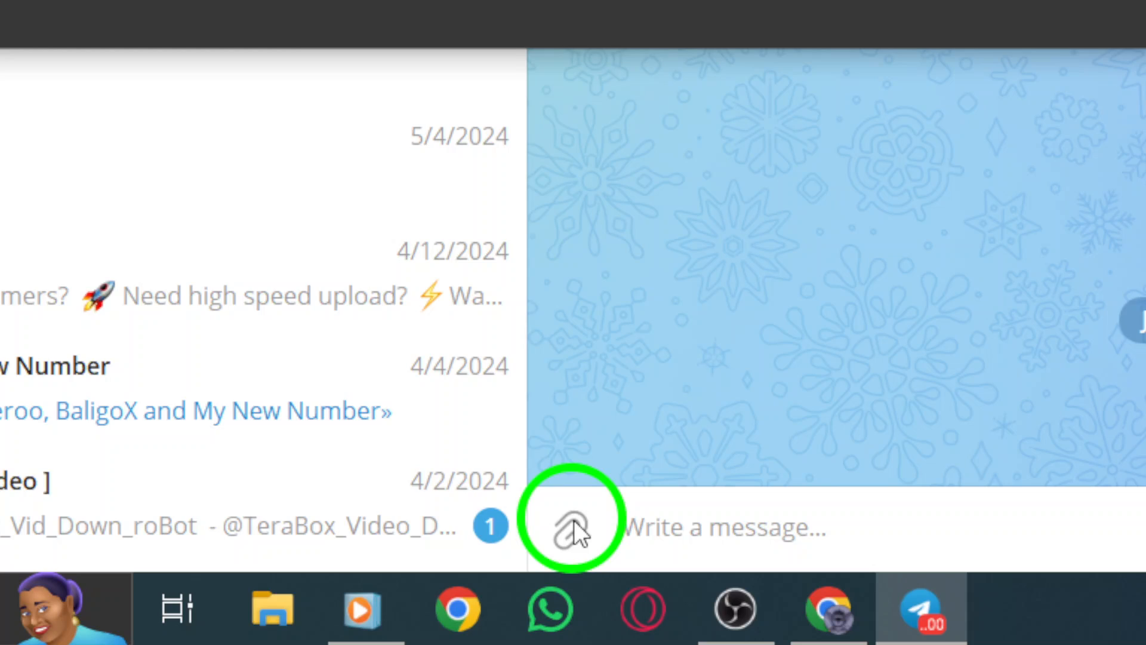
Step: Attach video.mkv (10.9 MB) from the Downloads folder to the open chat
{"action": "left_click", "coordinate": [572, 528]}
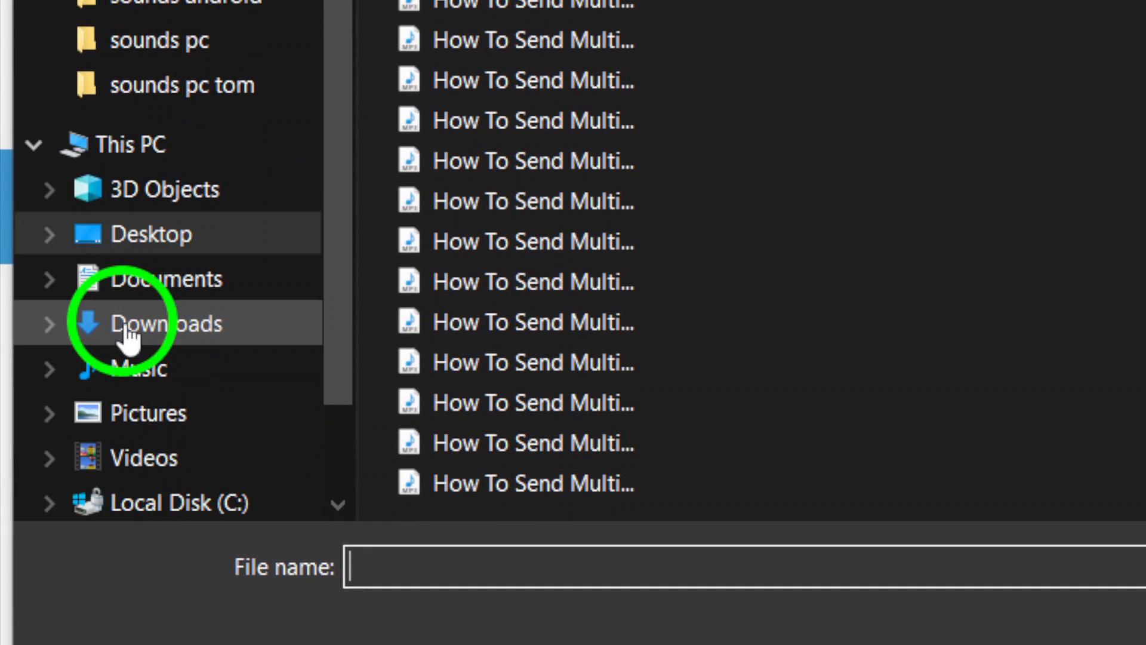
{"action": "left_click", "coordinate": [166, 323]}
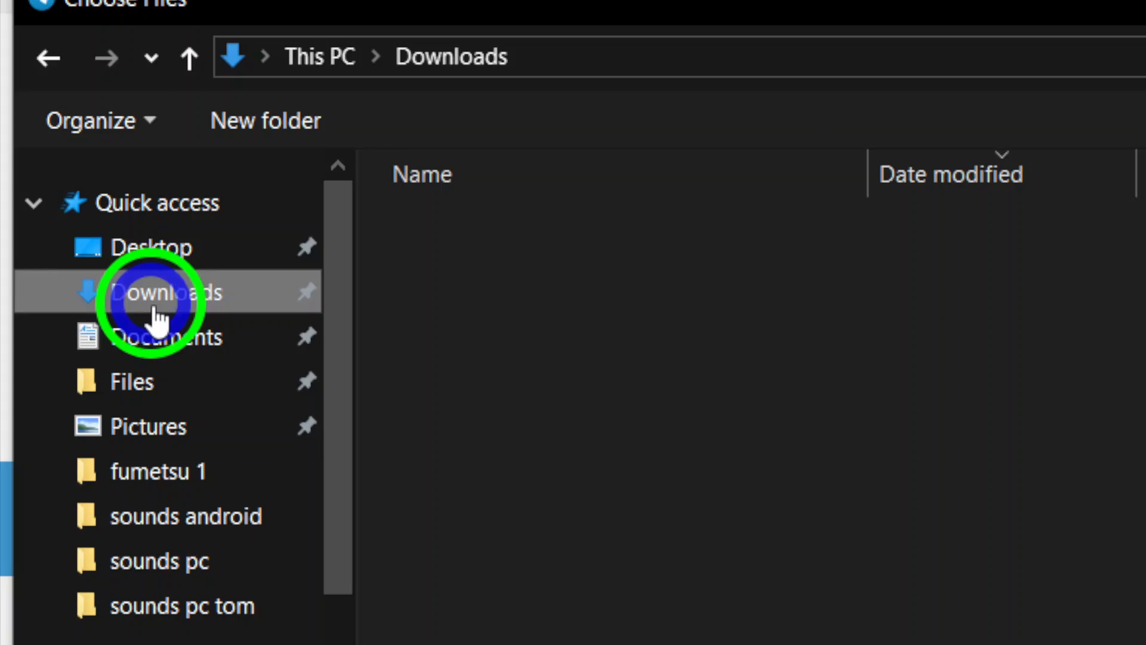
{"action": "left_click", "coordinate": [161, 292]}
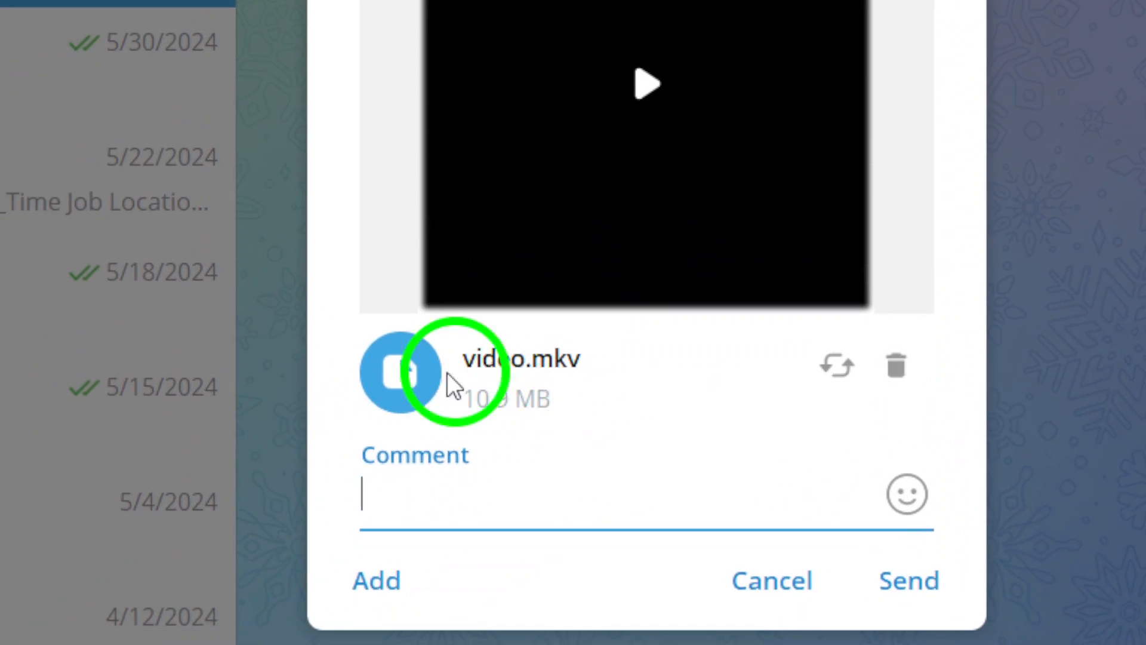
Step: Add a second video for 2 files selected, cancel sending, and minimize Telegram
{"action": "left_click", "coordinate": [908, 581]}
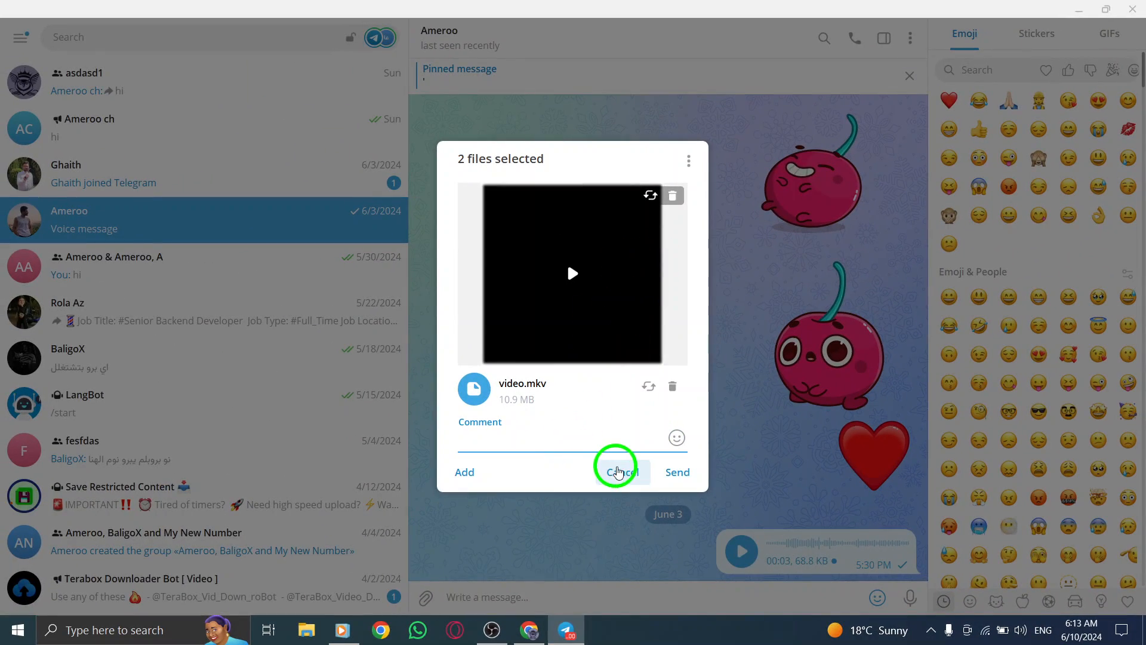
{"action": "left_click", "coordinate": [619, 471]}
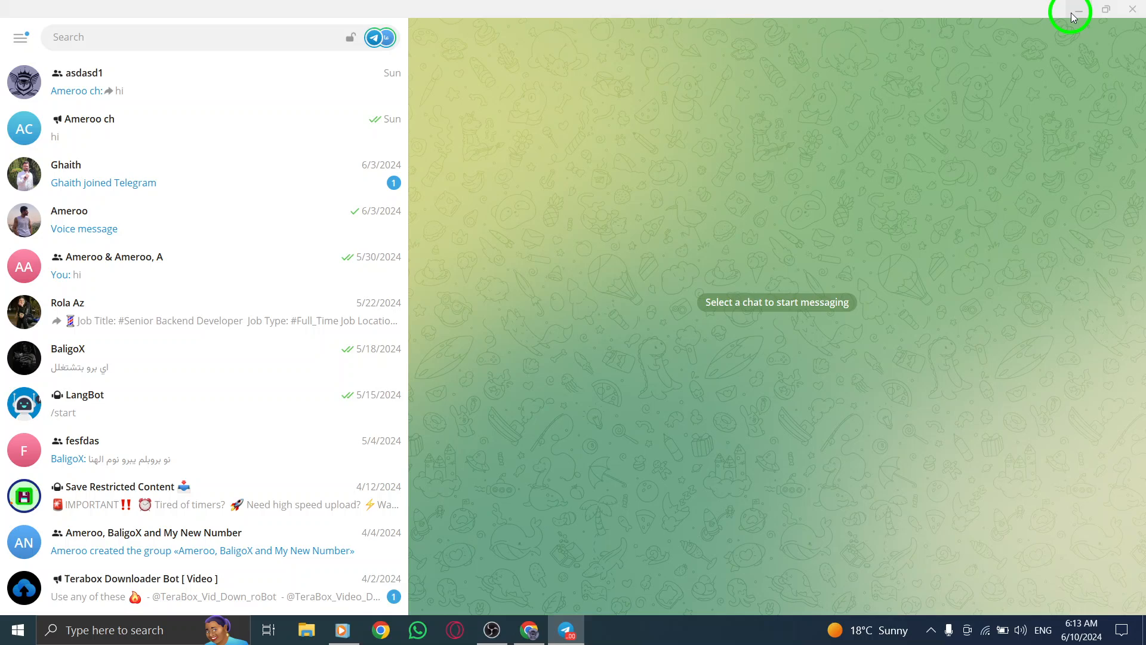
{"action": "left_click", "coordinate": [1072, 9]}
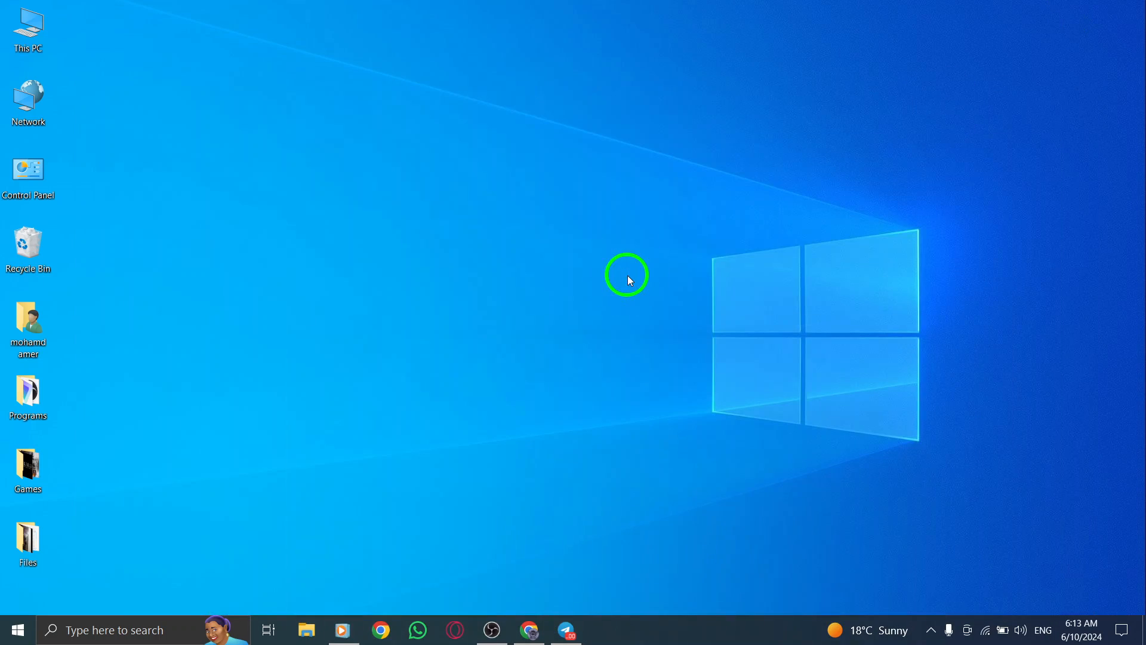